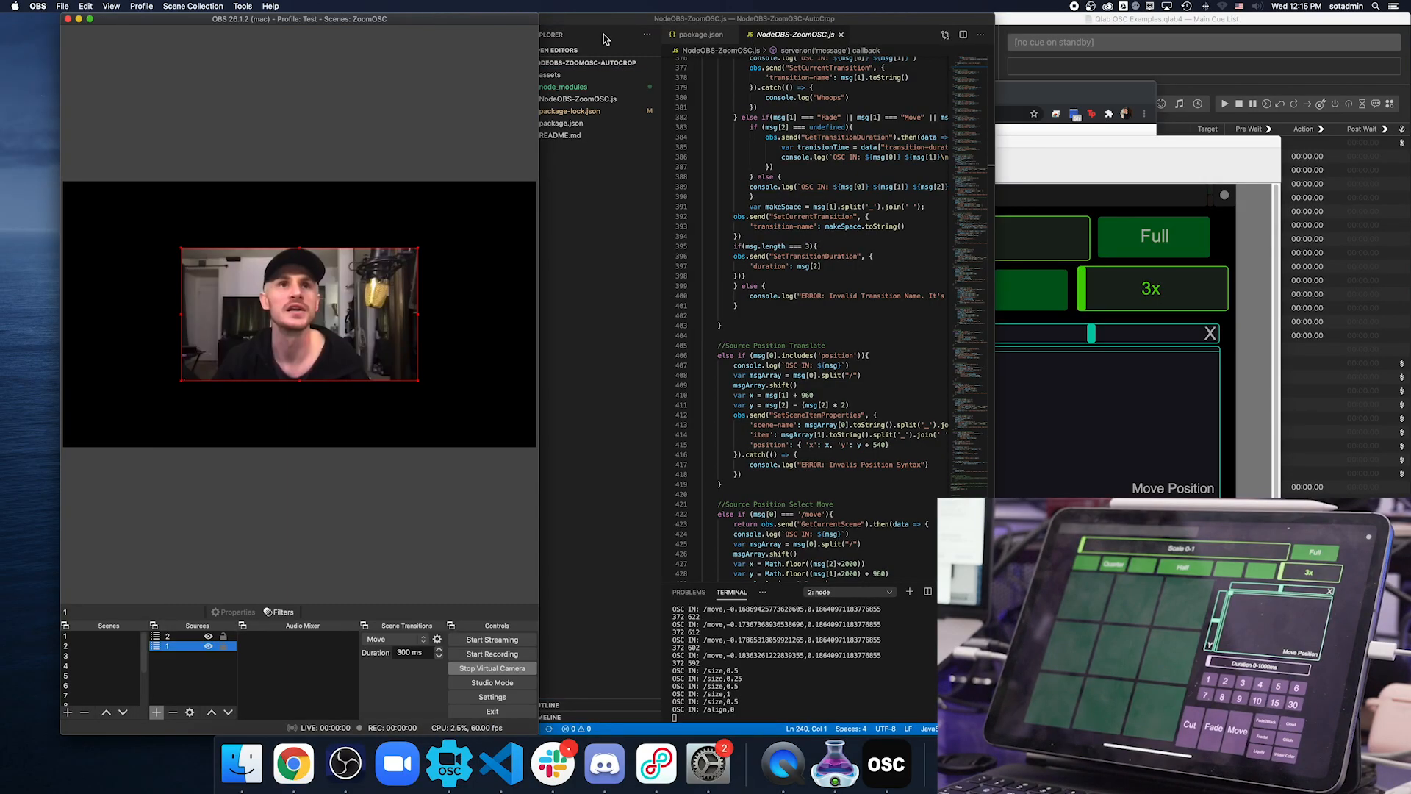
# Select source 2 then the webcam source so TouchOSC can scale and re-centre the webcam.
pyautogui.click(810, 17)
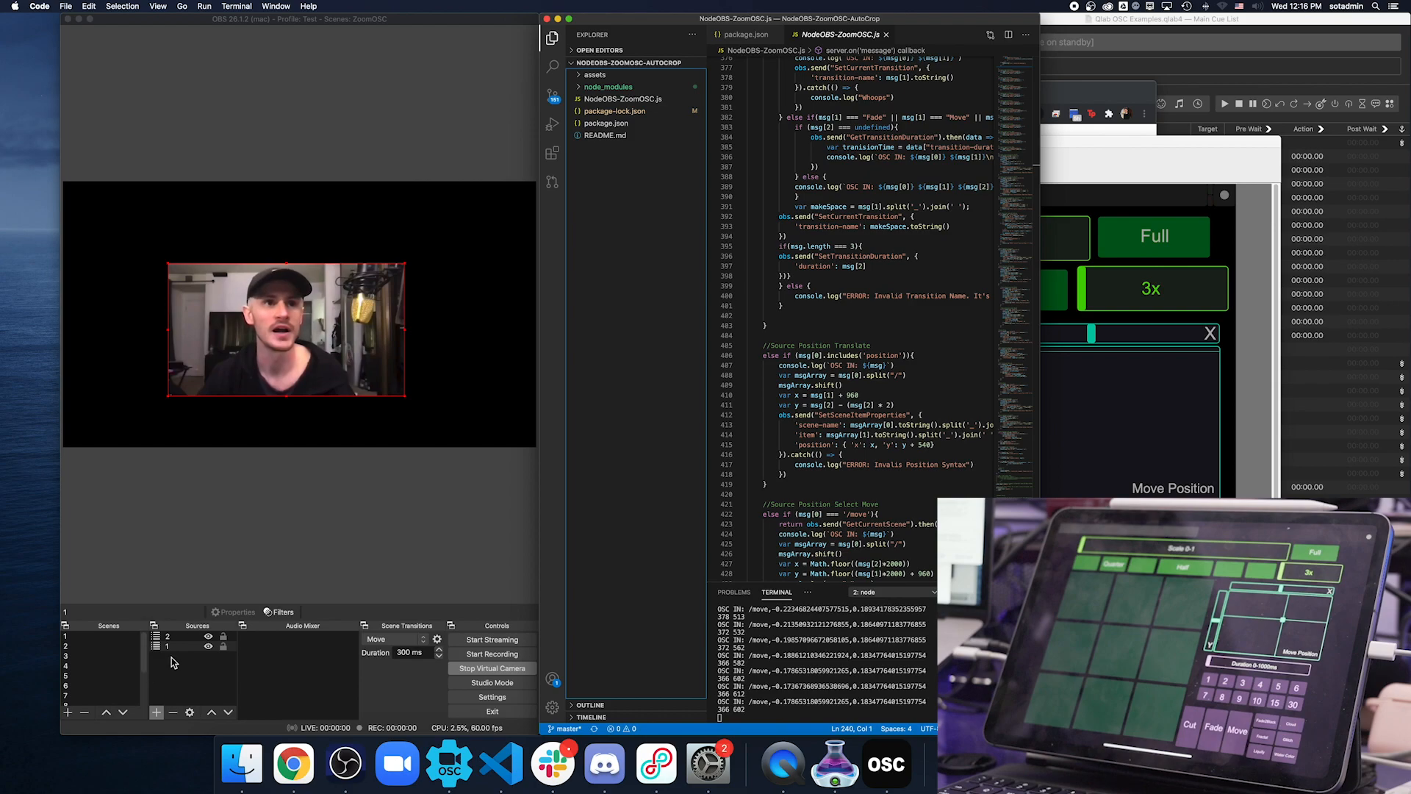
pyautogui.click(180, 646)
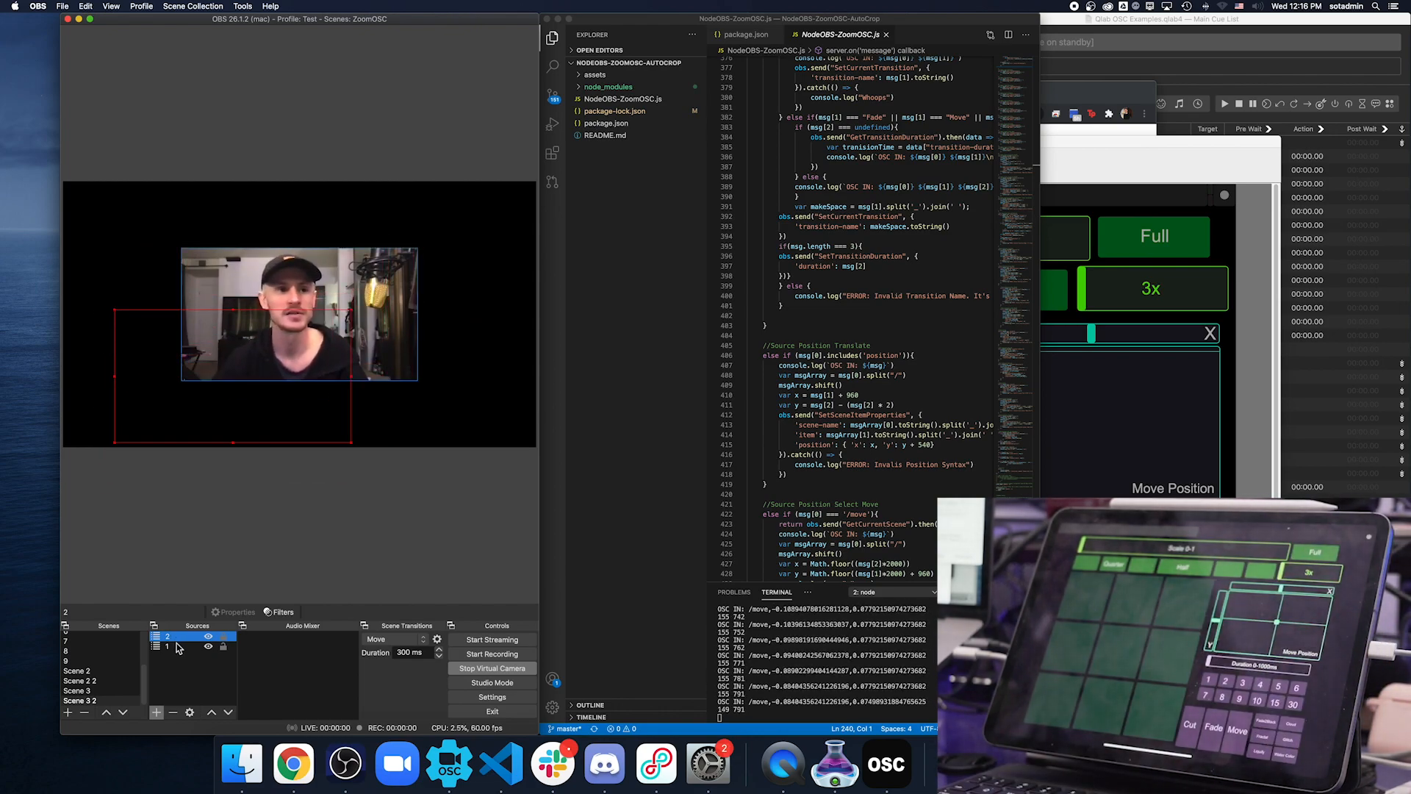
pyautogui.click(167, 646)
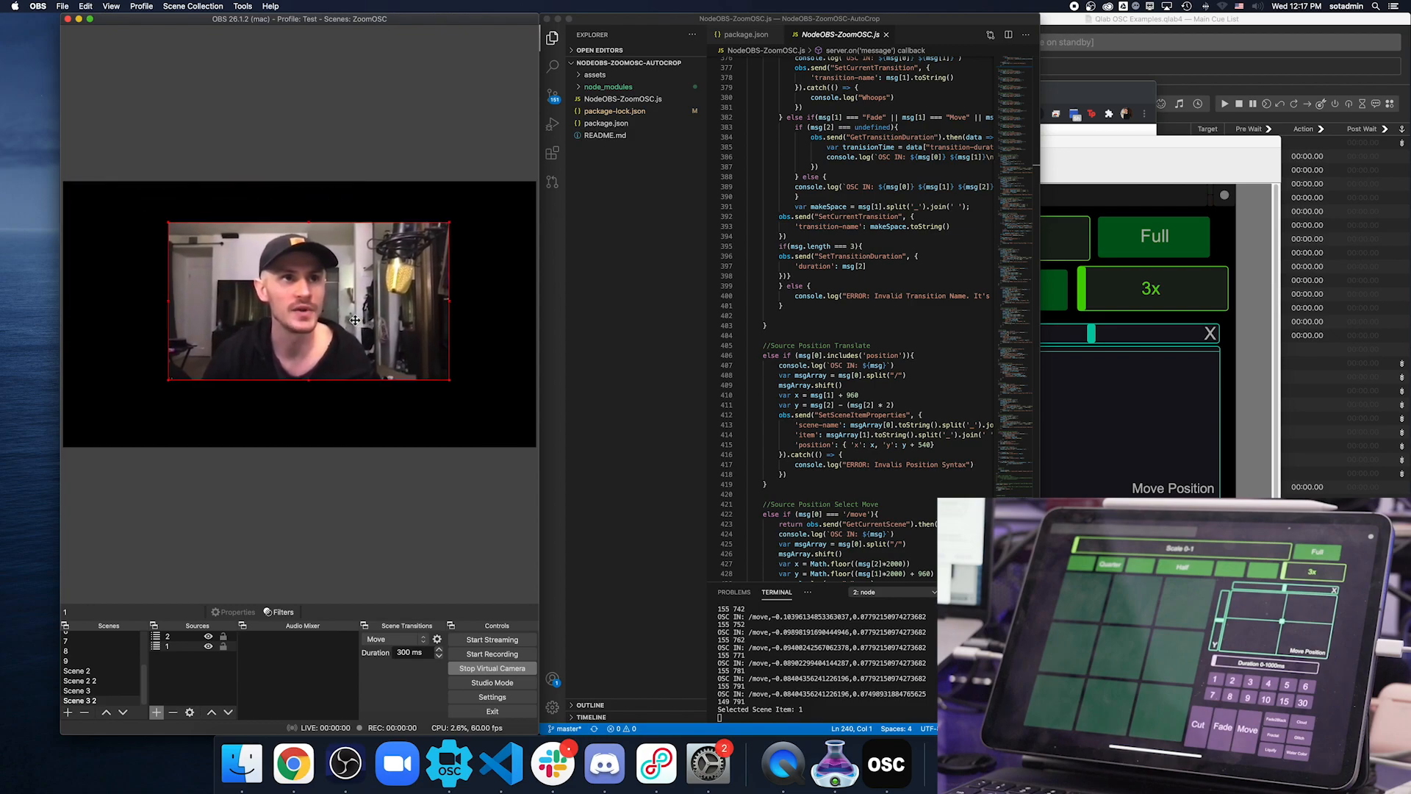
# Halve the webcam source's size and align it to the canvas's left edge via Transform.
pyautogui.rightClick(297, 297)
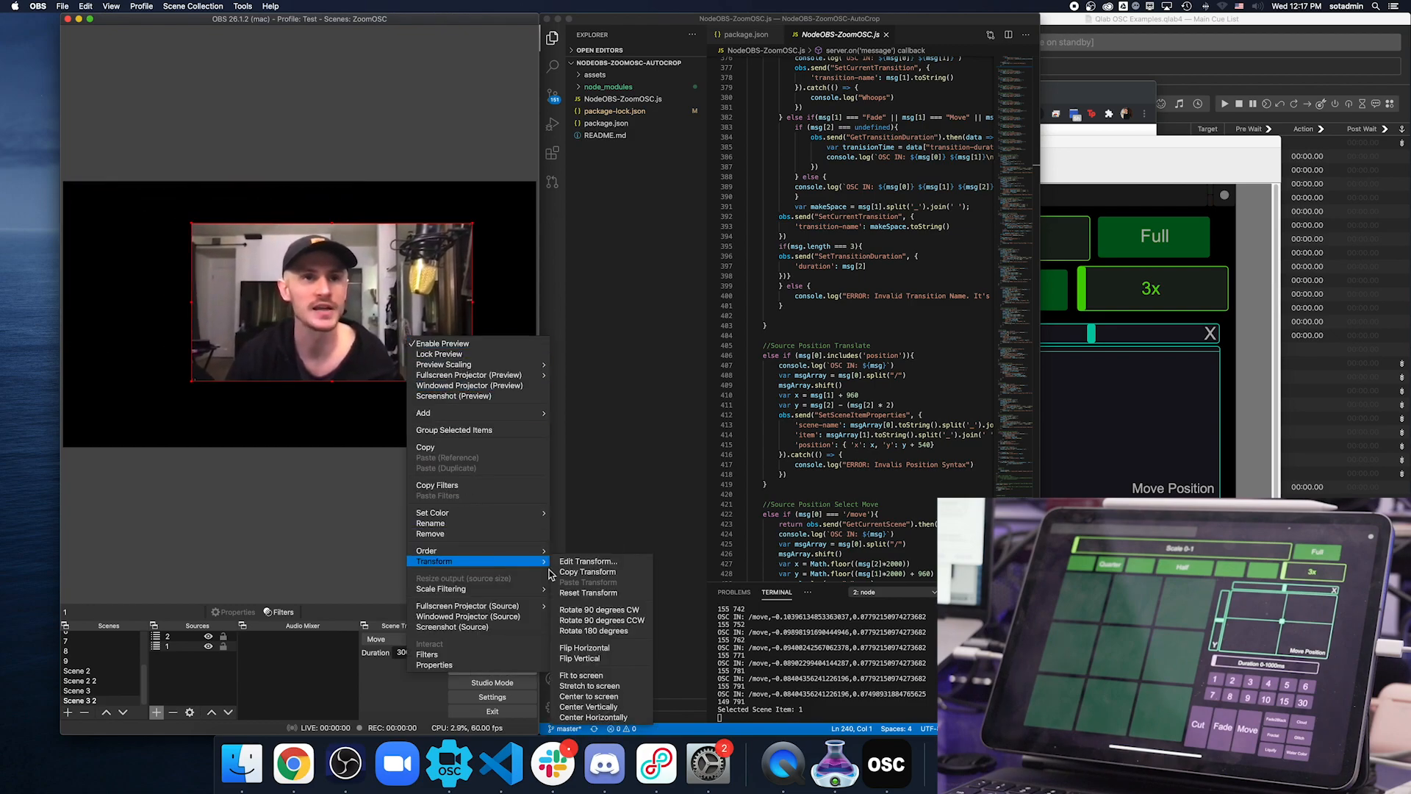
pyautogui.click(426, 321)
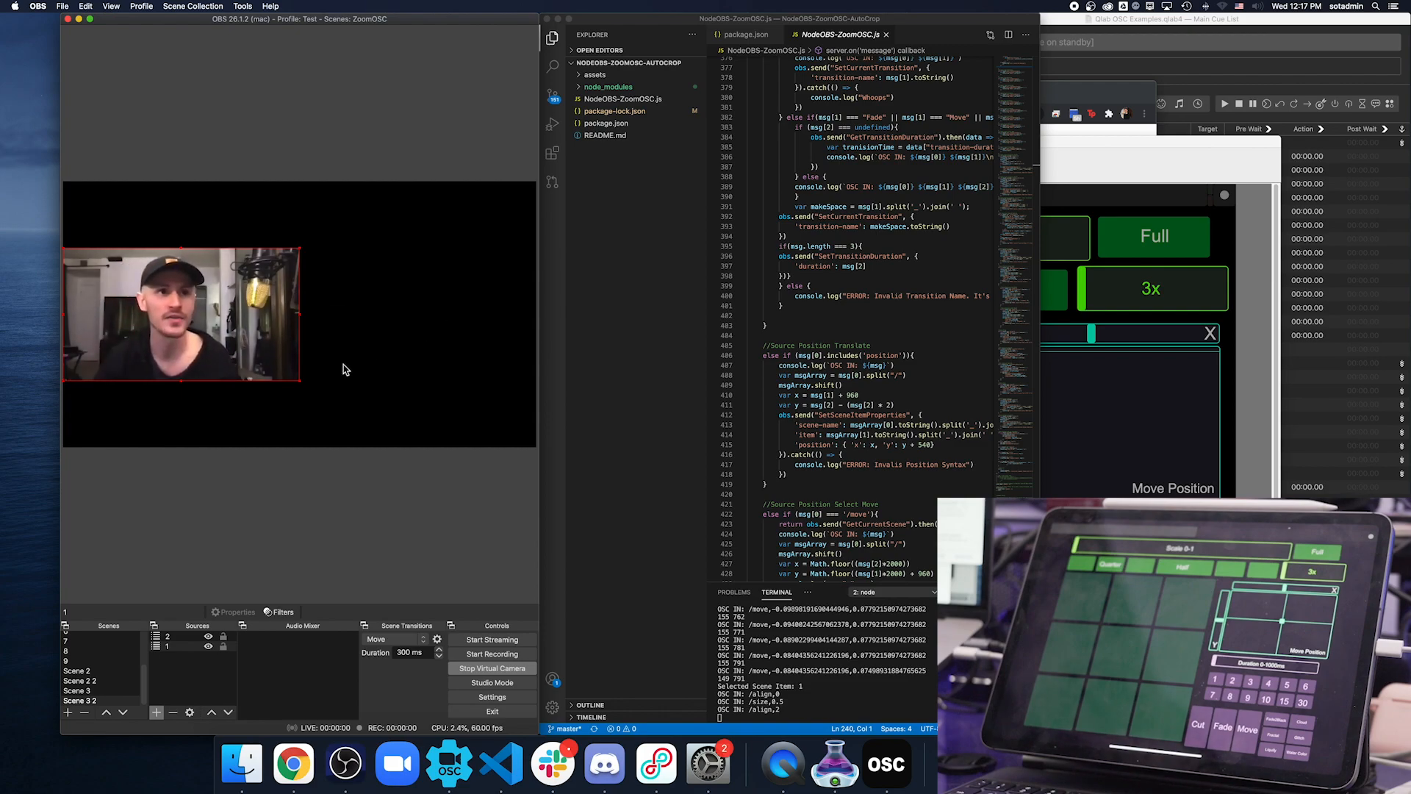
# Alternate between Scene 3 and Scene 3 2, ending on Scene 3 2 with a 700 ms fade override.
pyautogui.click(76, 690)
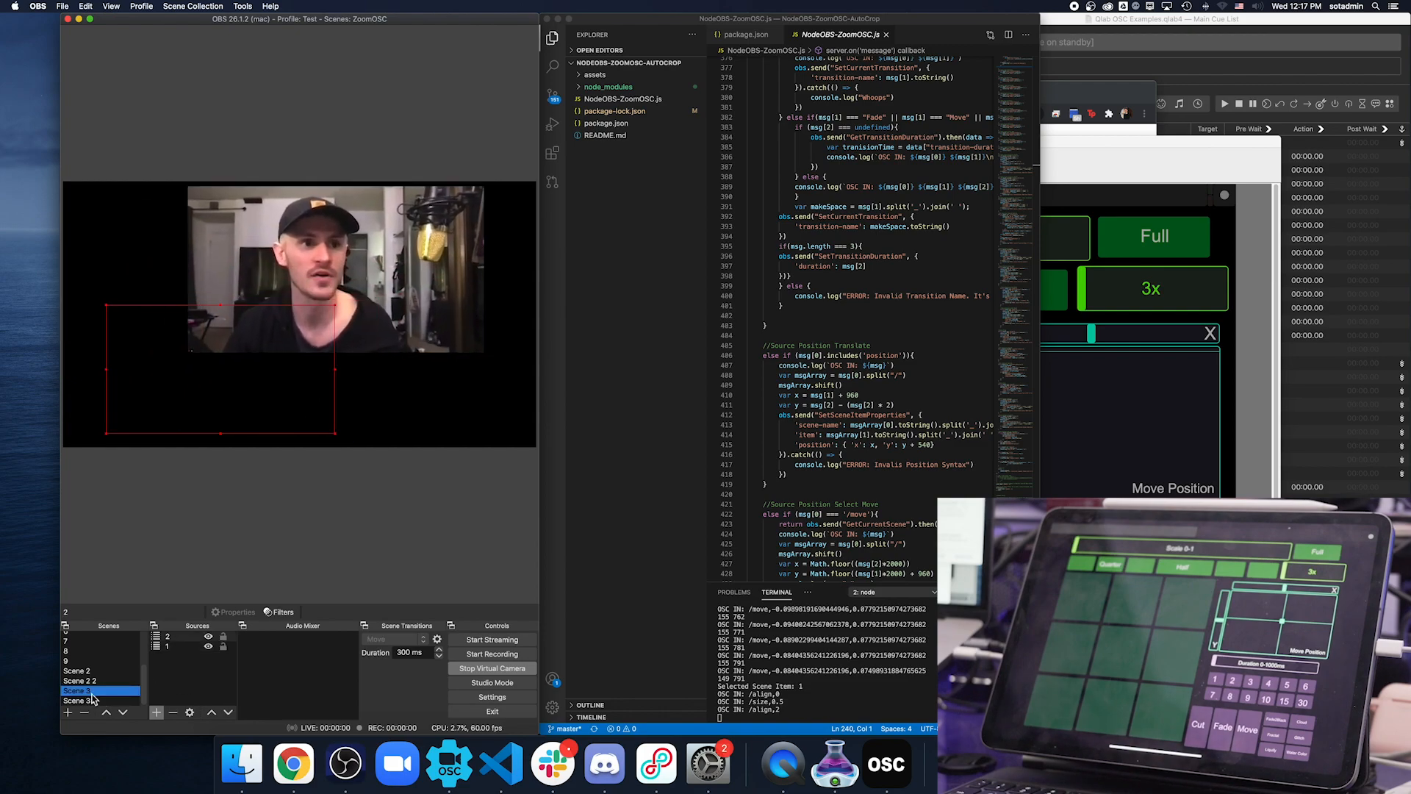
pyautogui.click(80, 690)
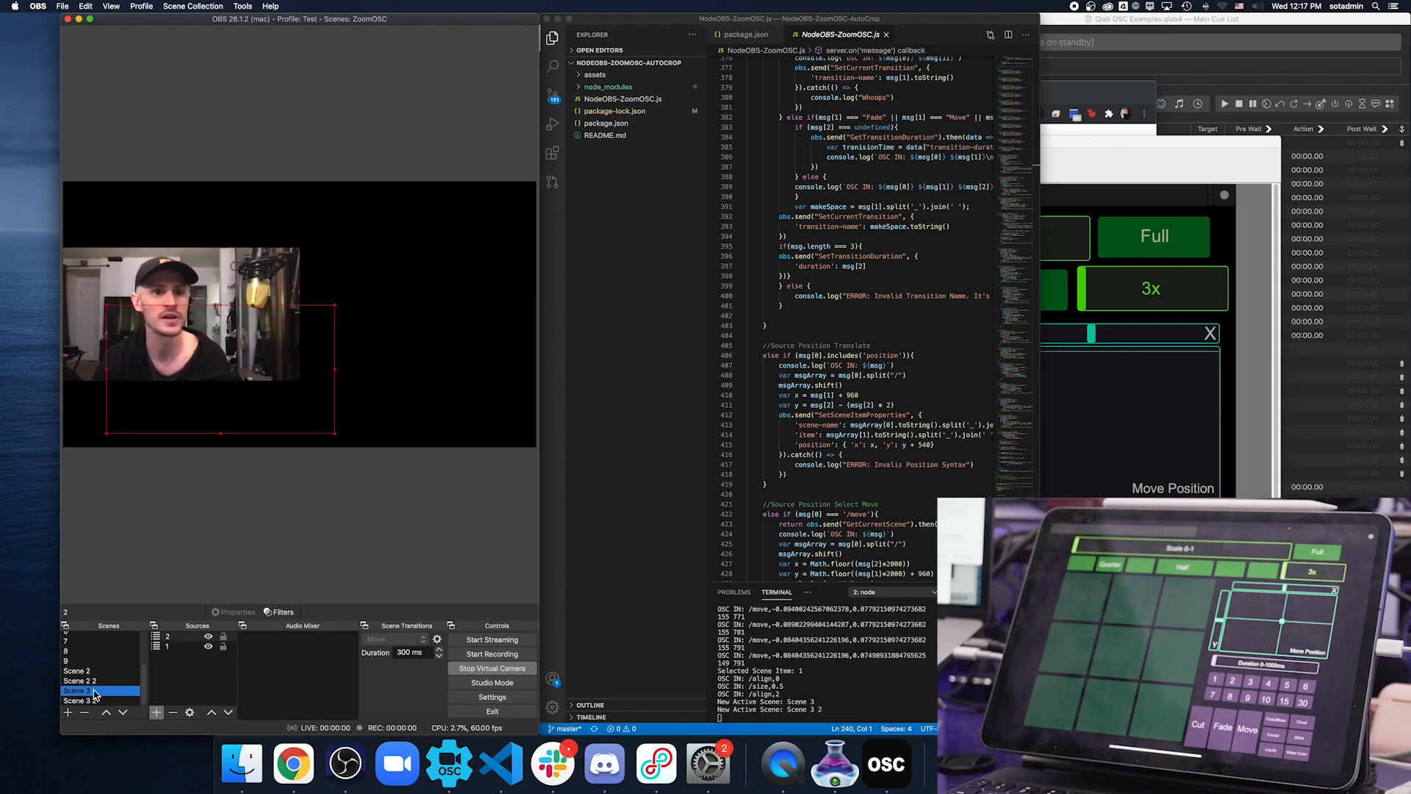
pyautogui.click(81, 700)
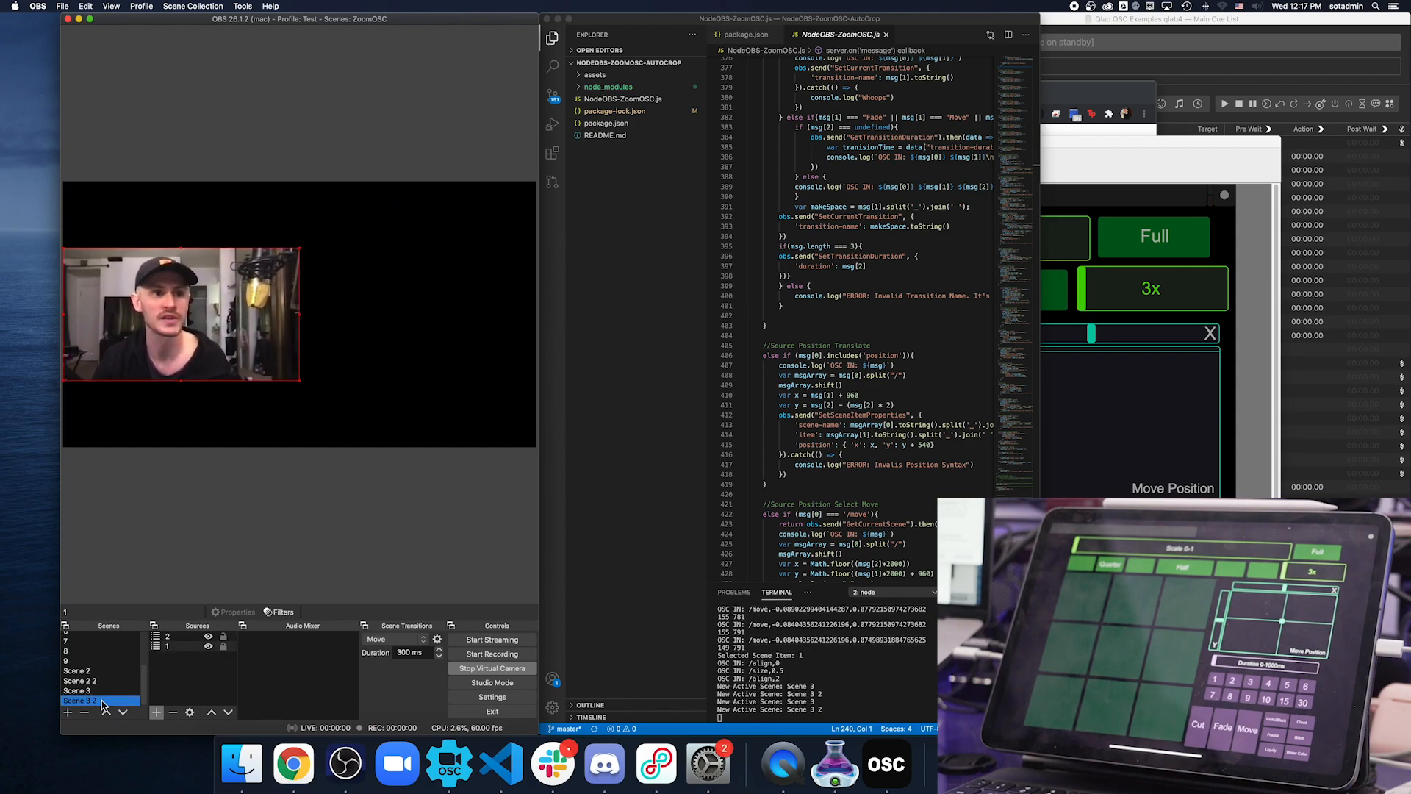
pyautogui.click(81, 690)
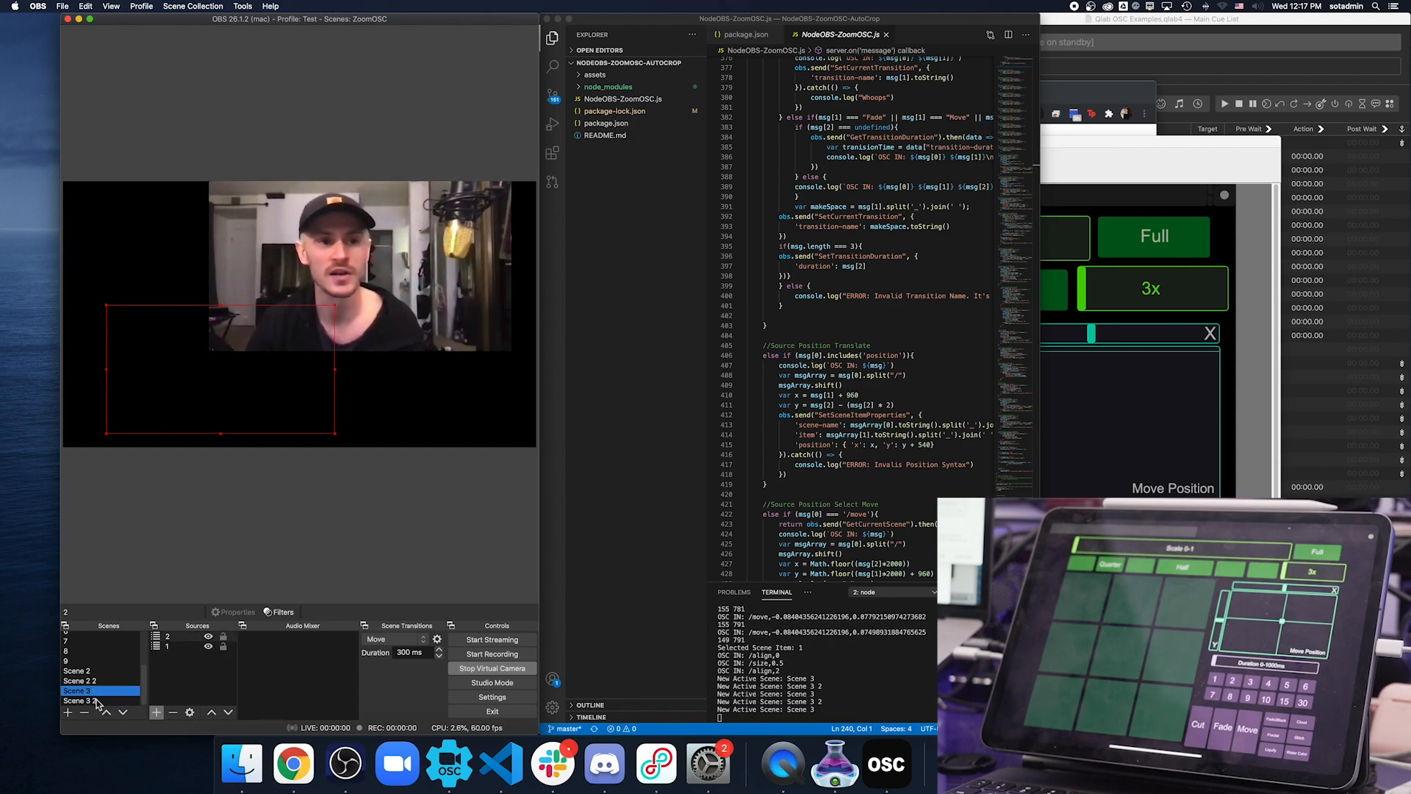
pyautogui.click(76, 701)
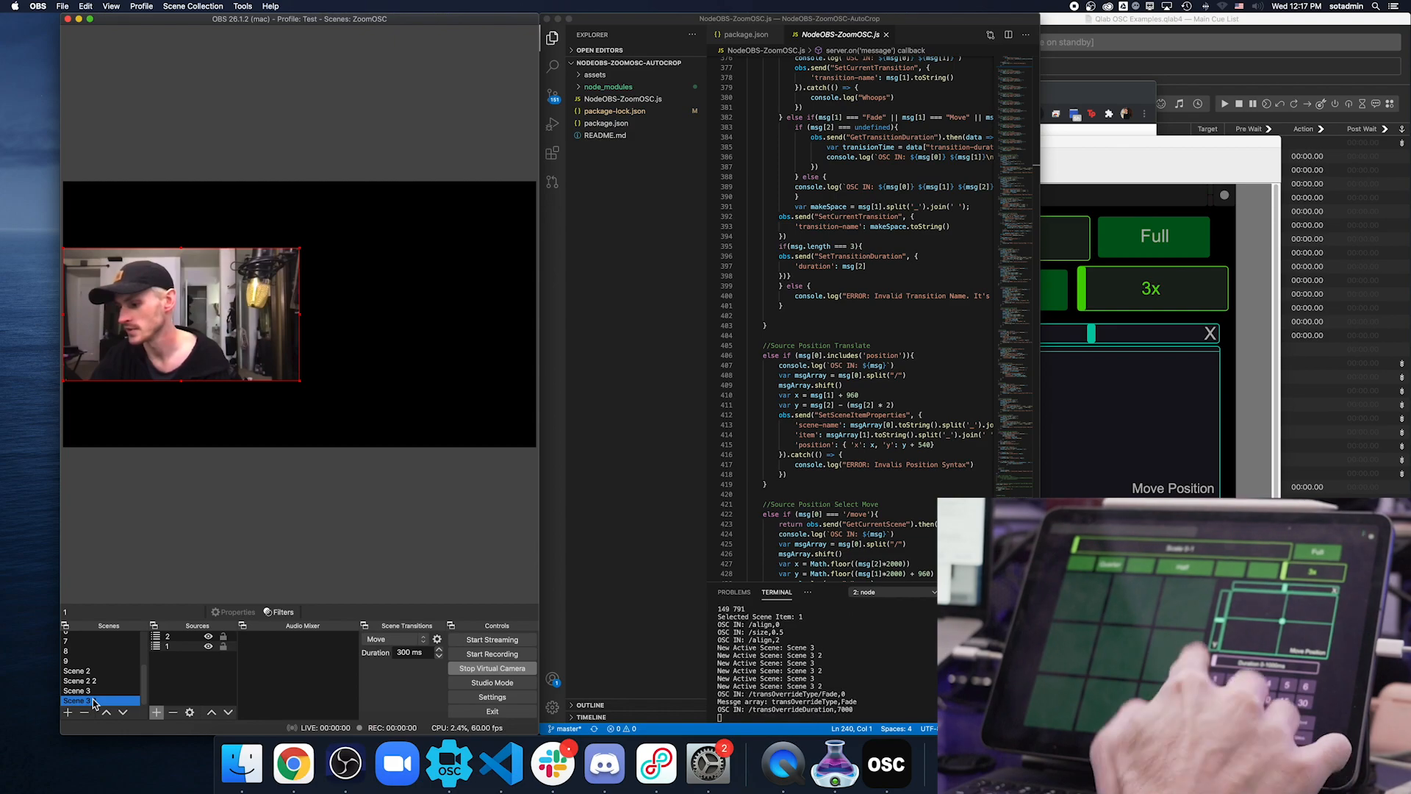
# Check Scene 3 2's Transition Override, then switch to Scene 3 so the 700 ms fade plays.
pyautogui.rightClick(76, 700)
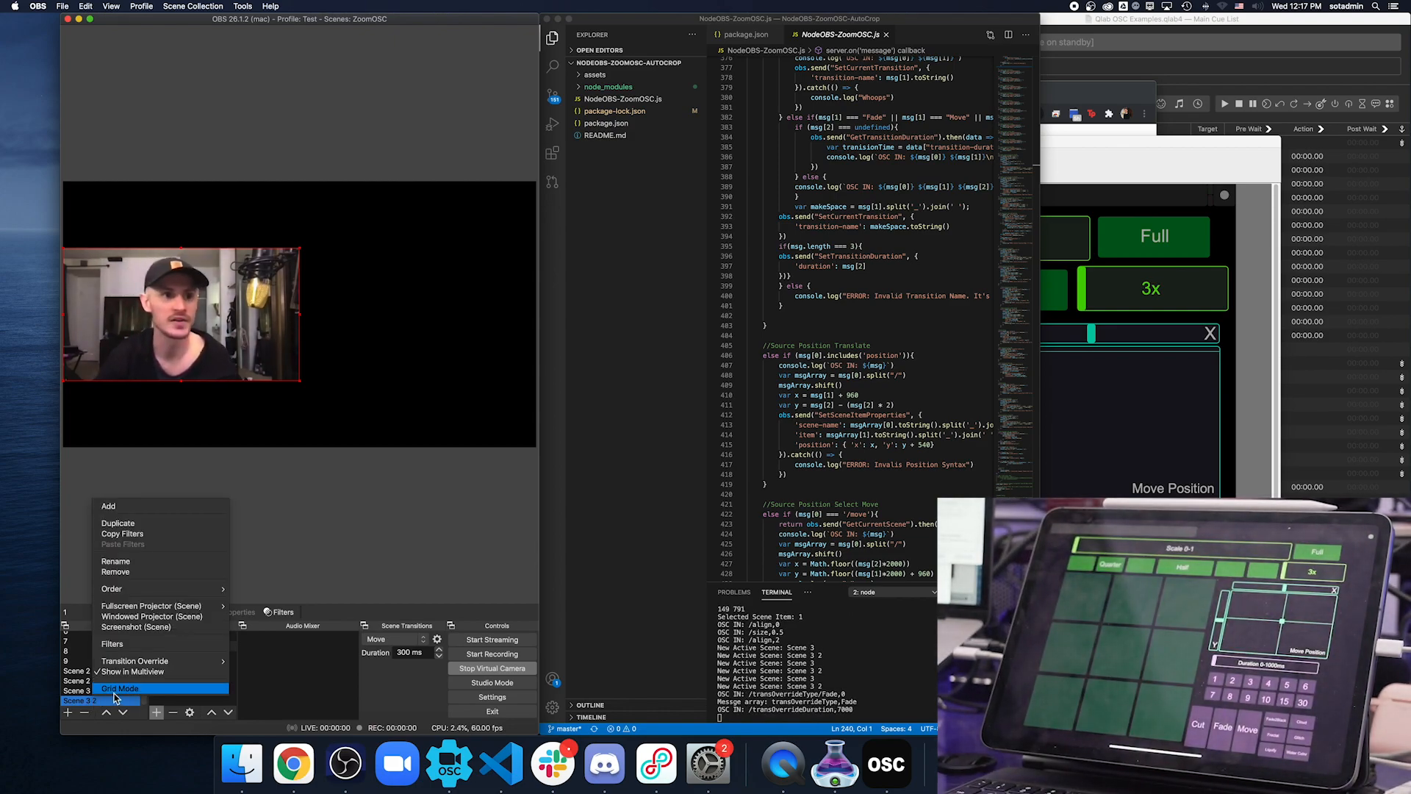
pyautogui.click(135, 661)
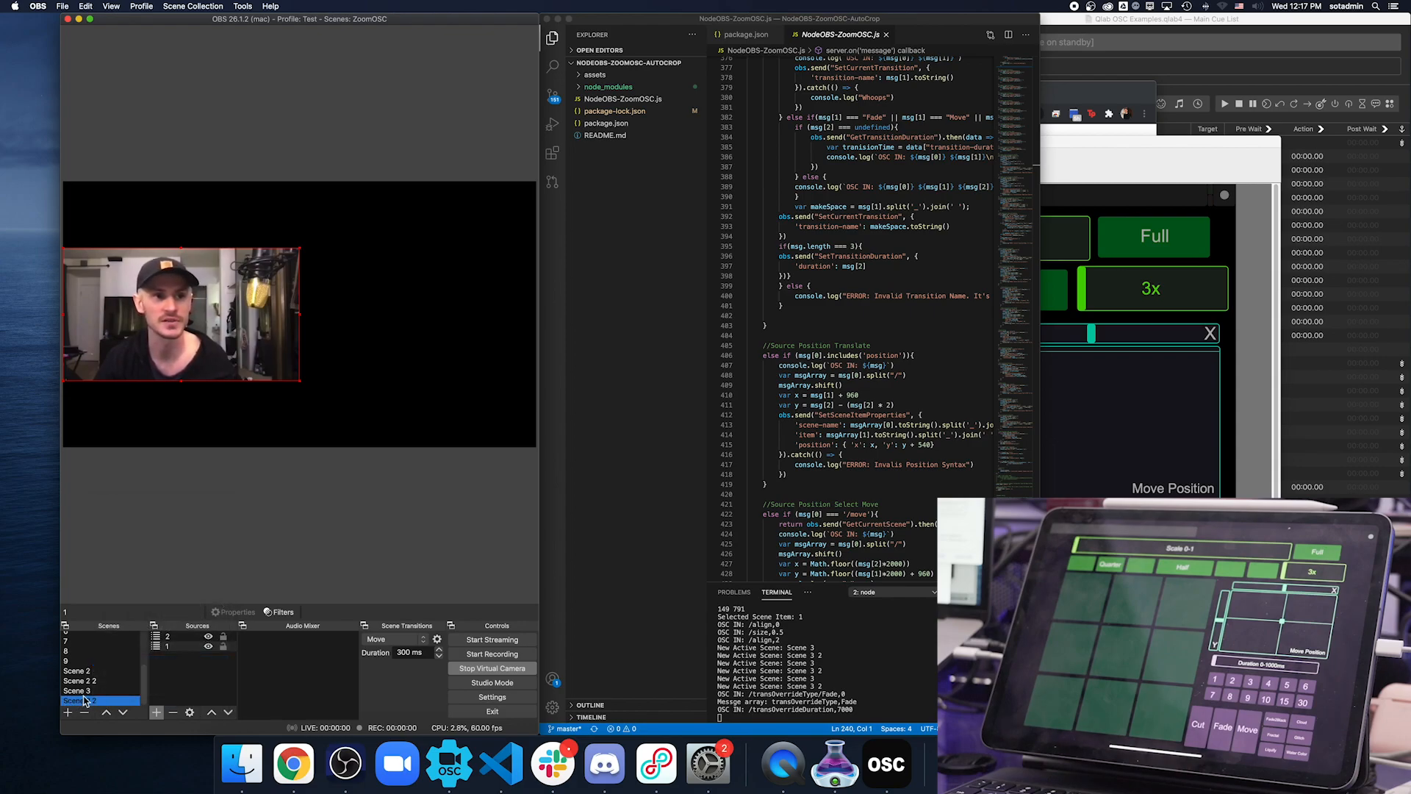
pyautogui.click(77, 690)
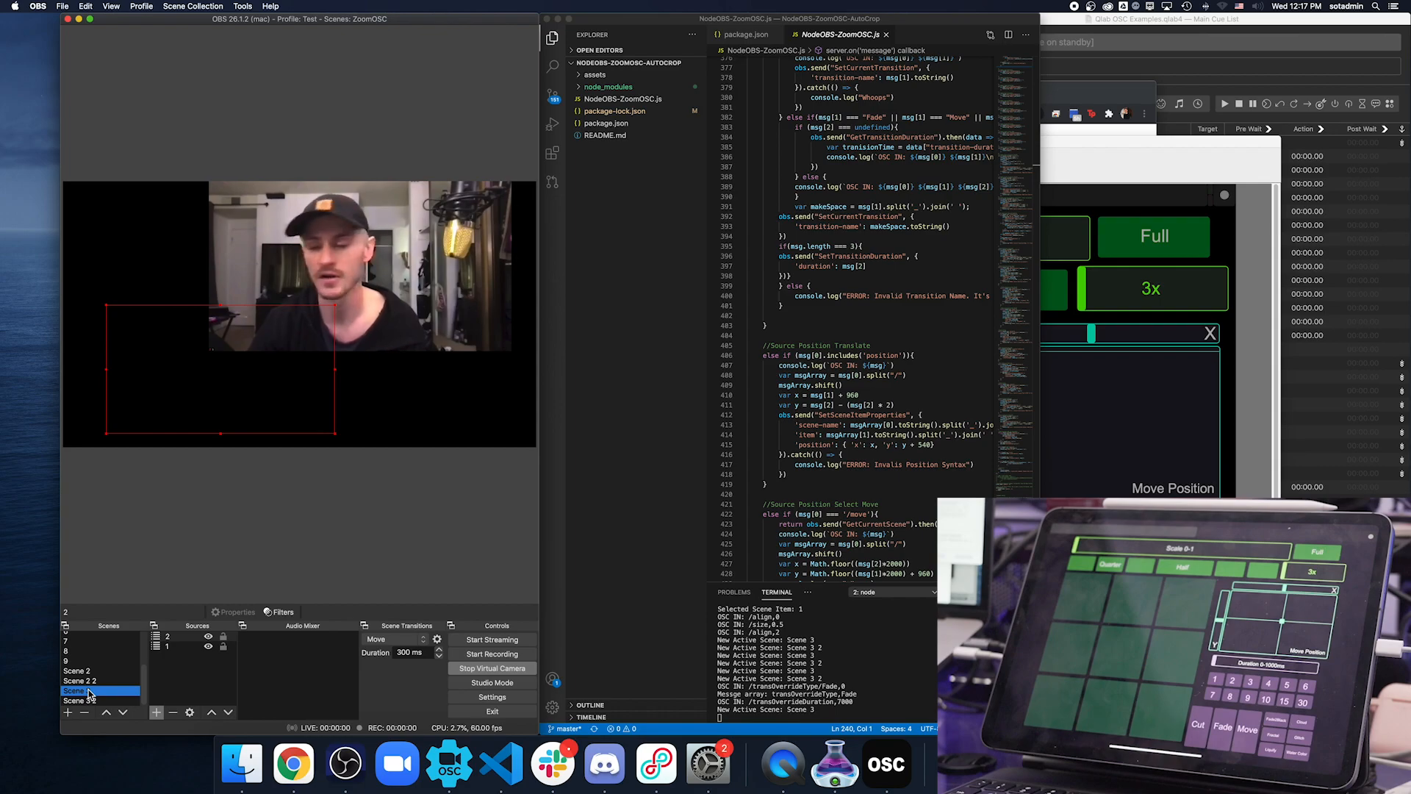
pyautogui.click(77, 700)
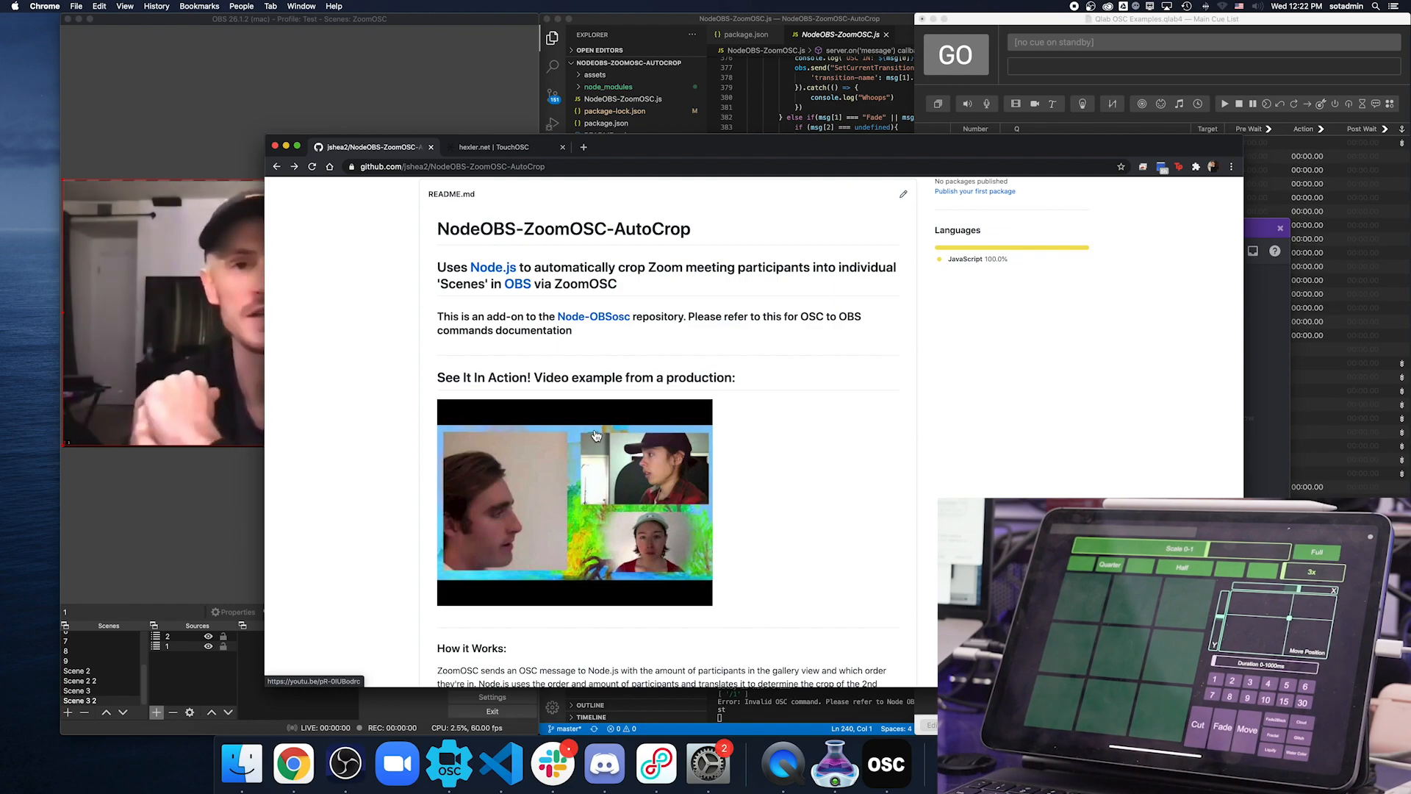
pyautogui.scroll(-3)
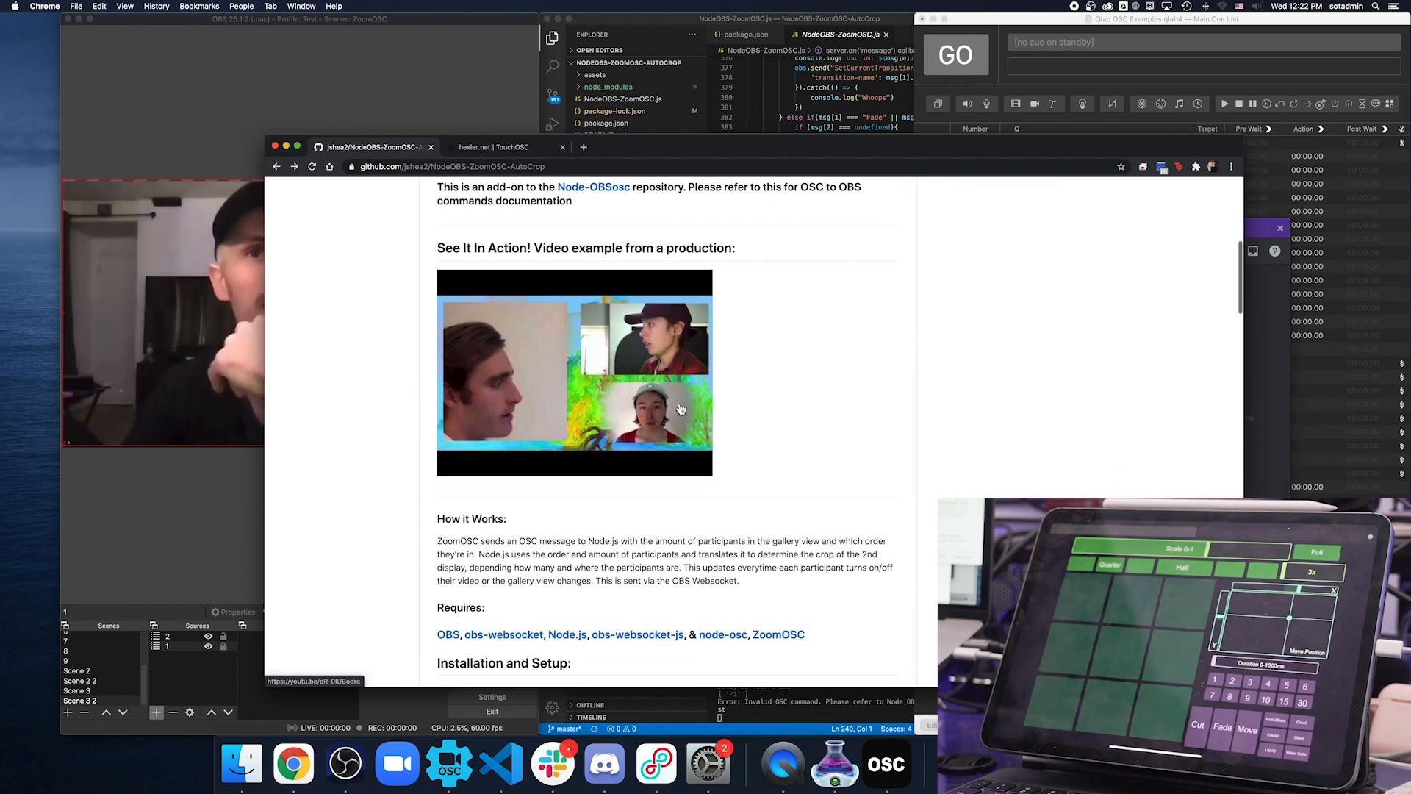
pyautogui.scroll(-3)
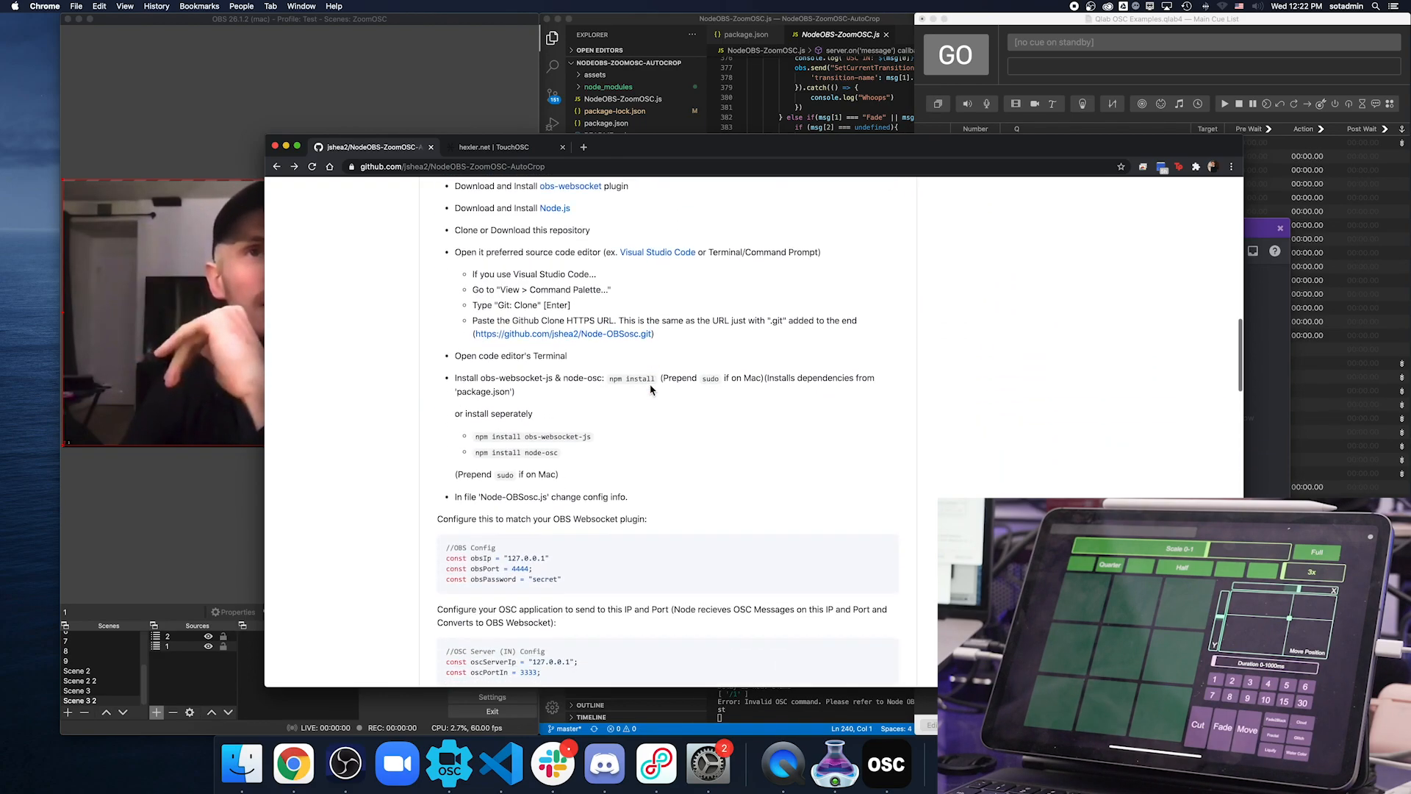
pyautogui.scroll(-3)
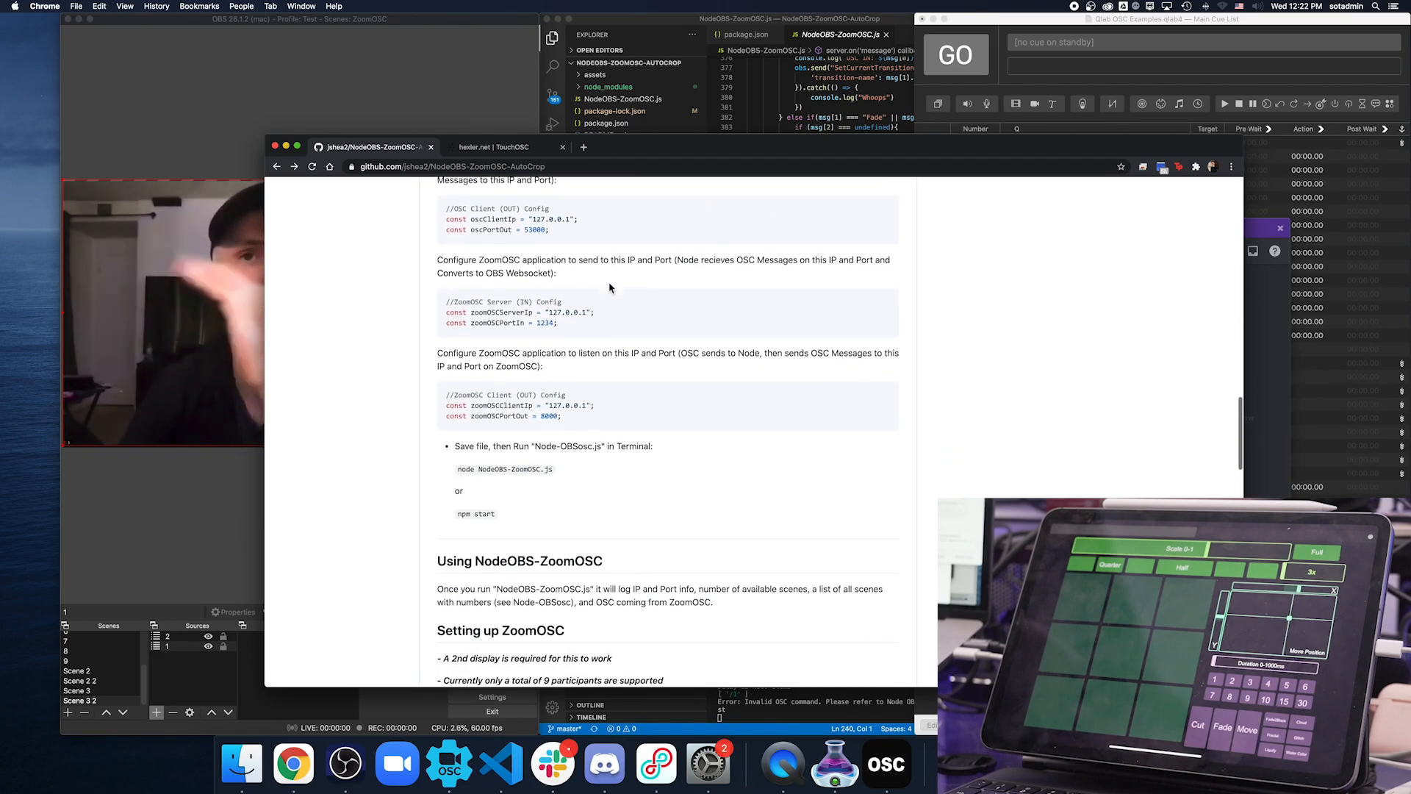
pyautogui.scroll(-3)
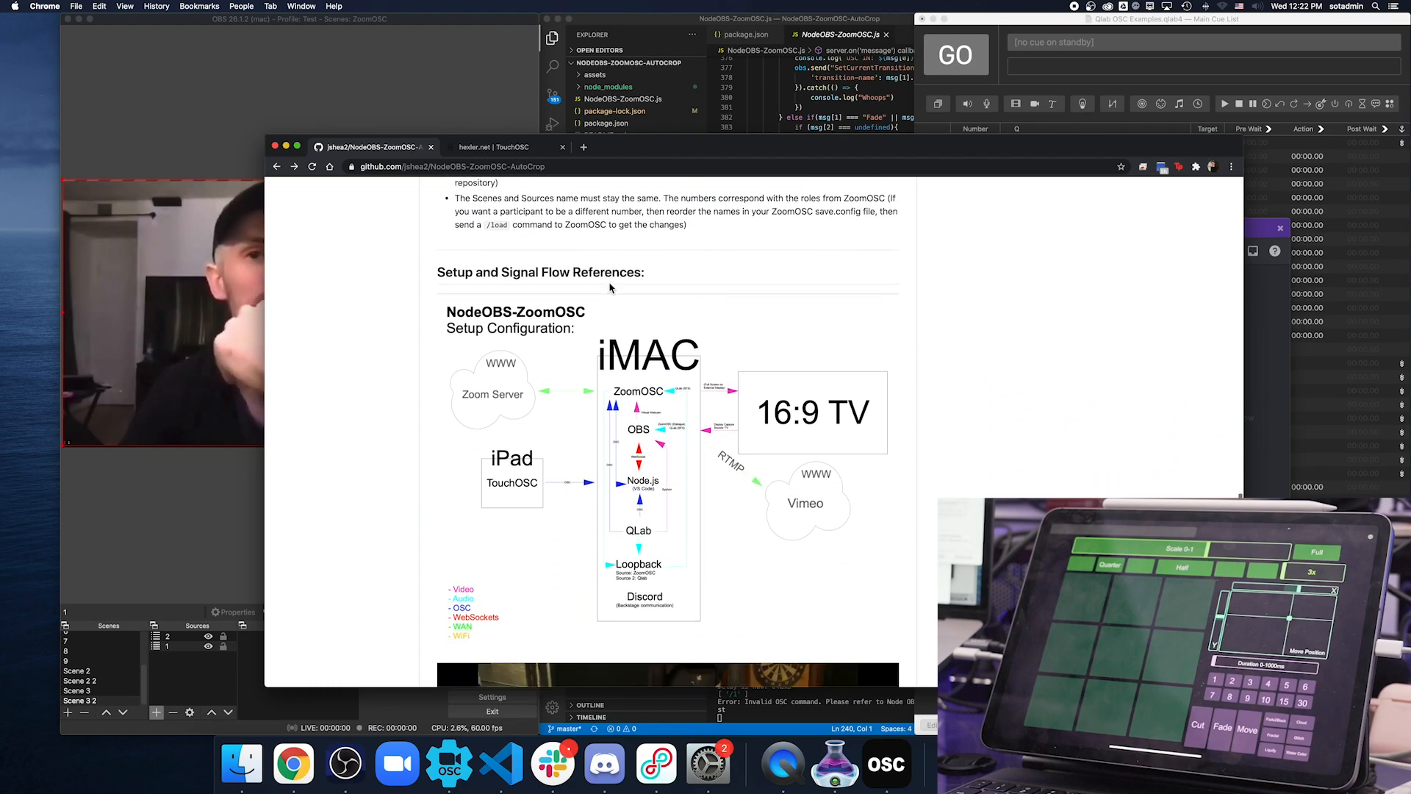
pyautogui.scroll(-3)
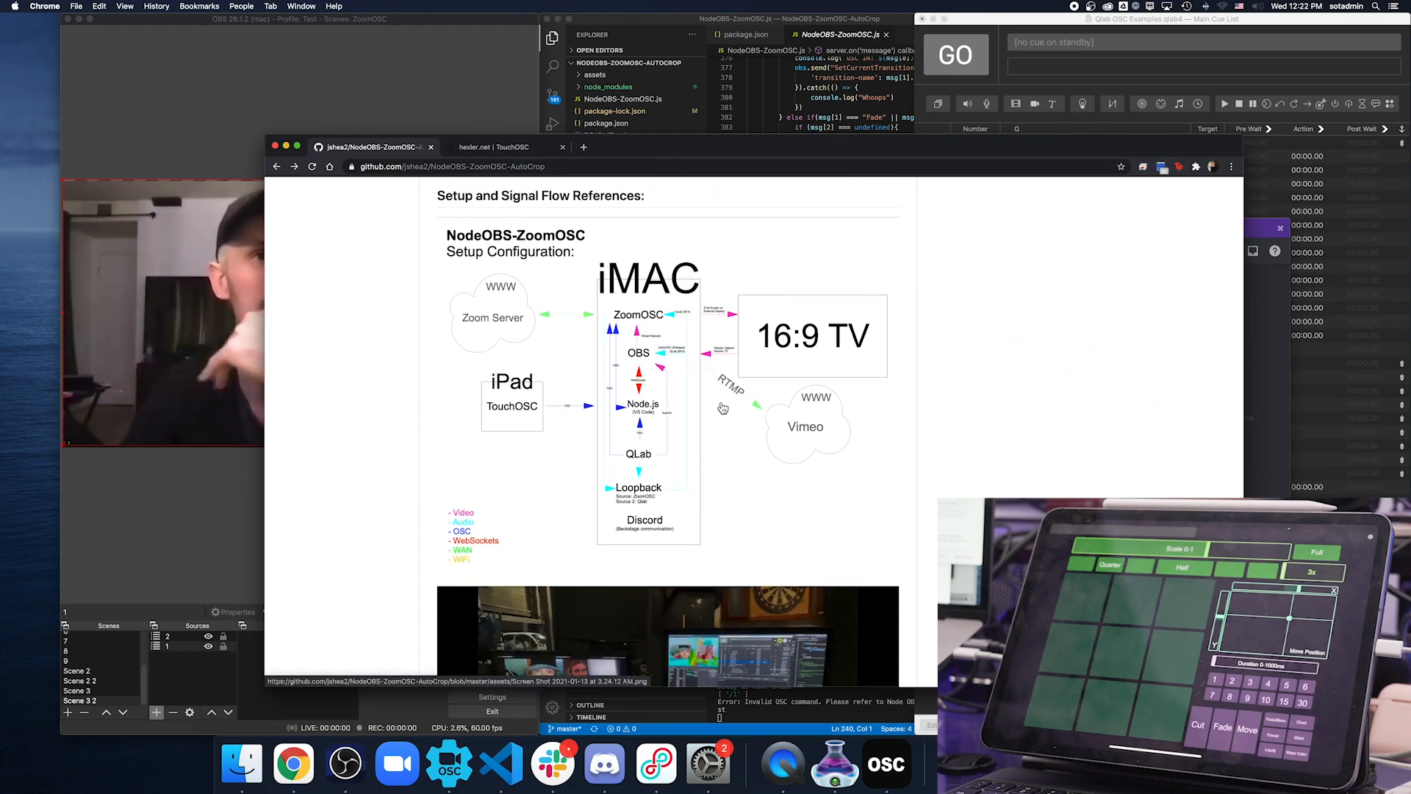
pyautogui.scroll(-3)
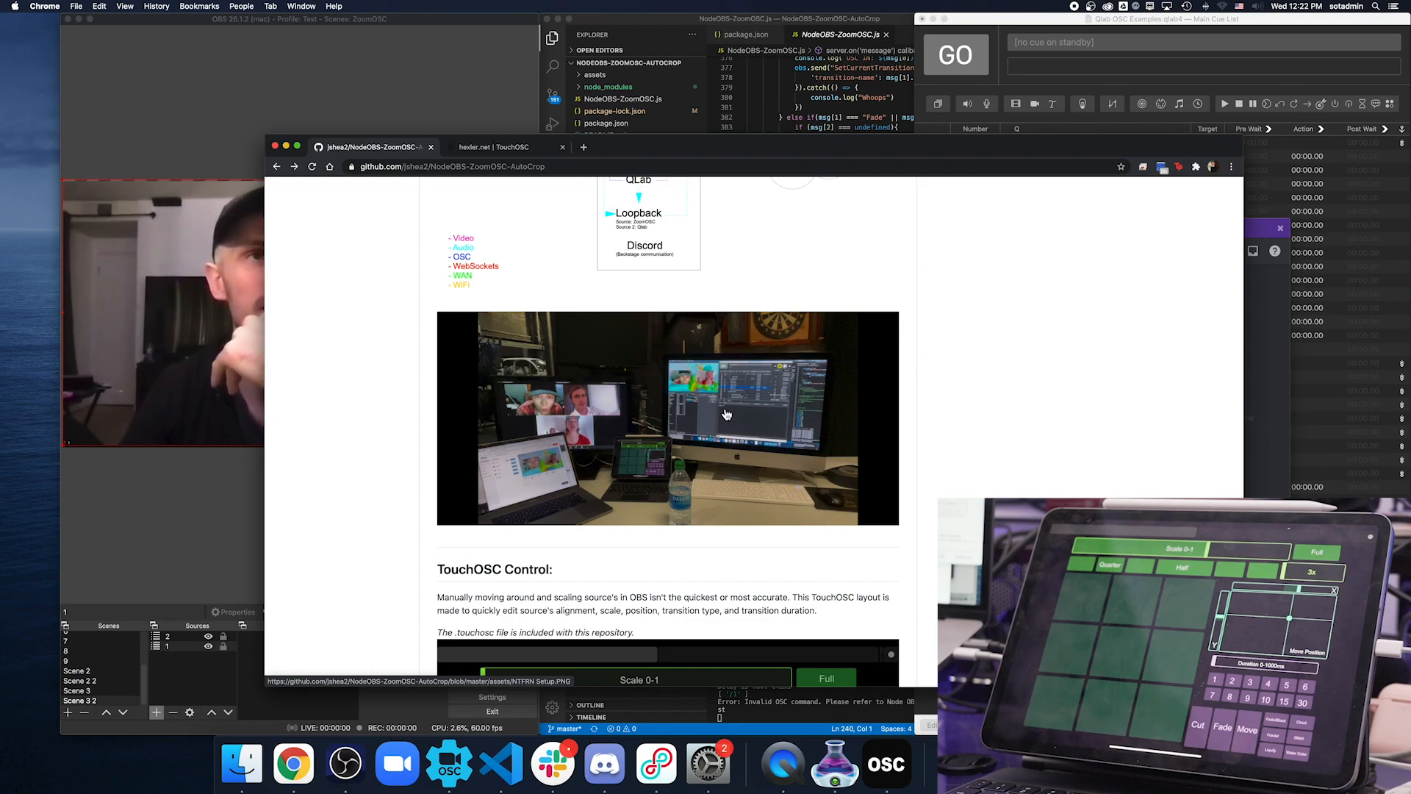
pyautogui.scroll(-3)
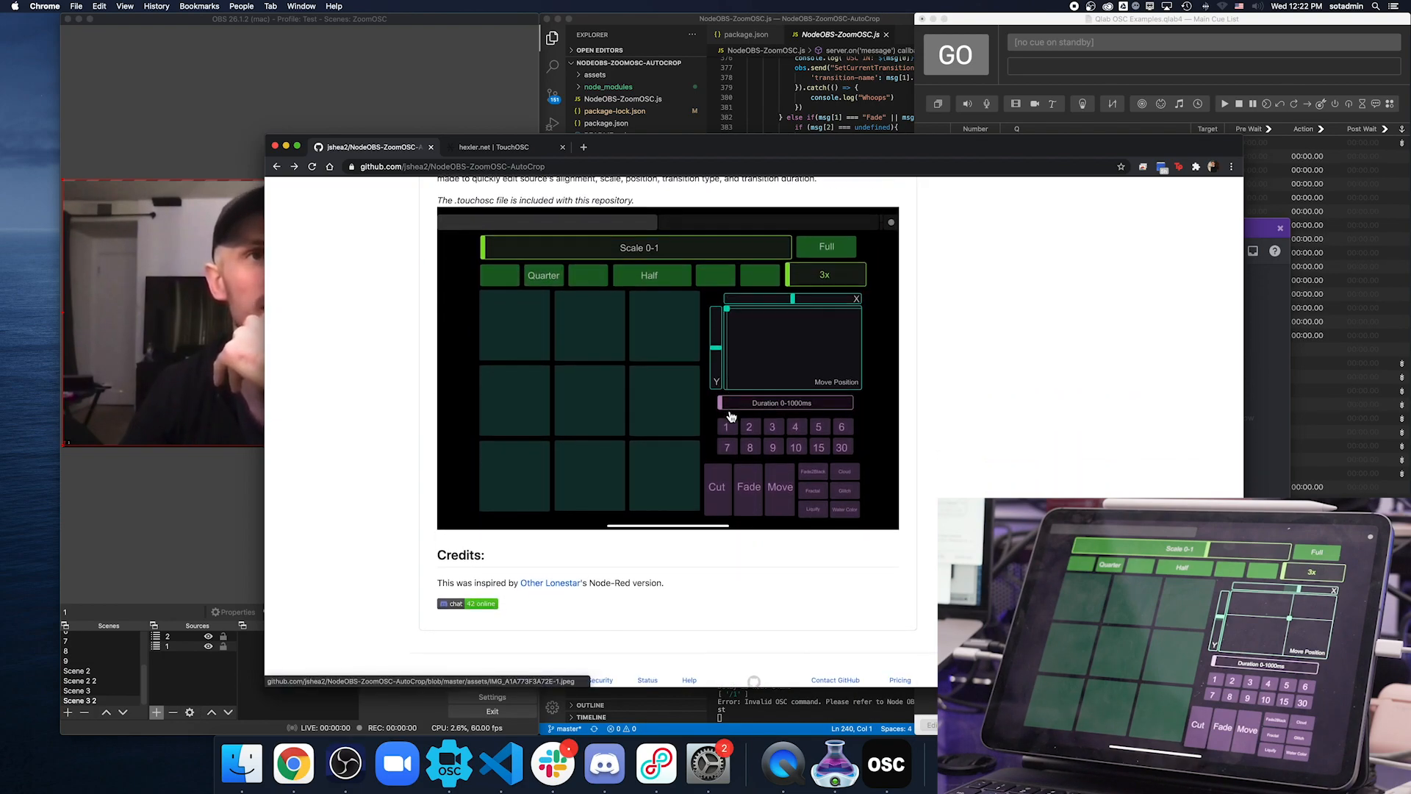
pyautogui.scroll(-3)
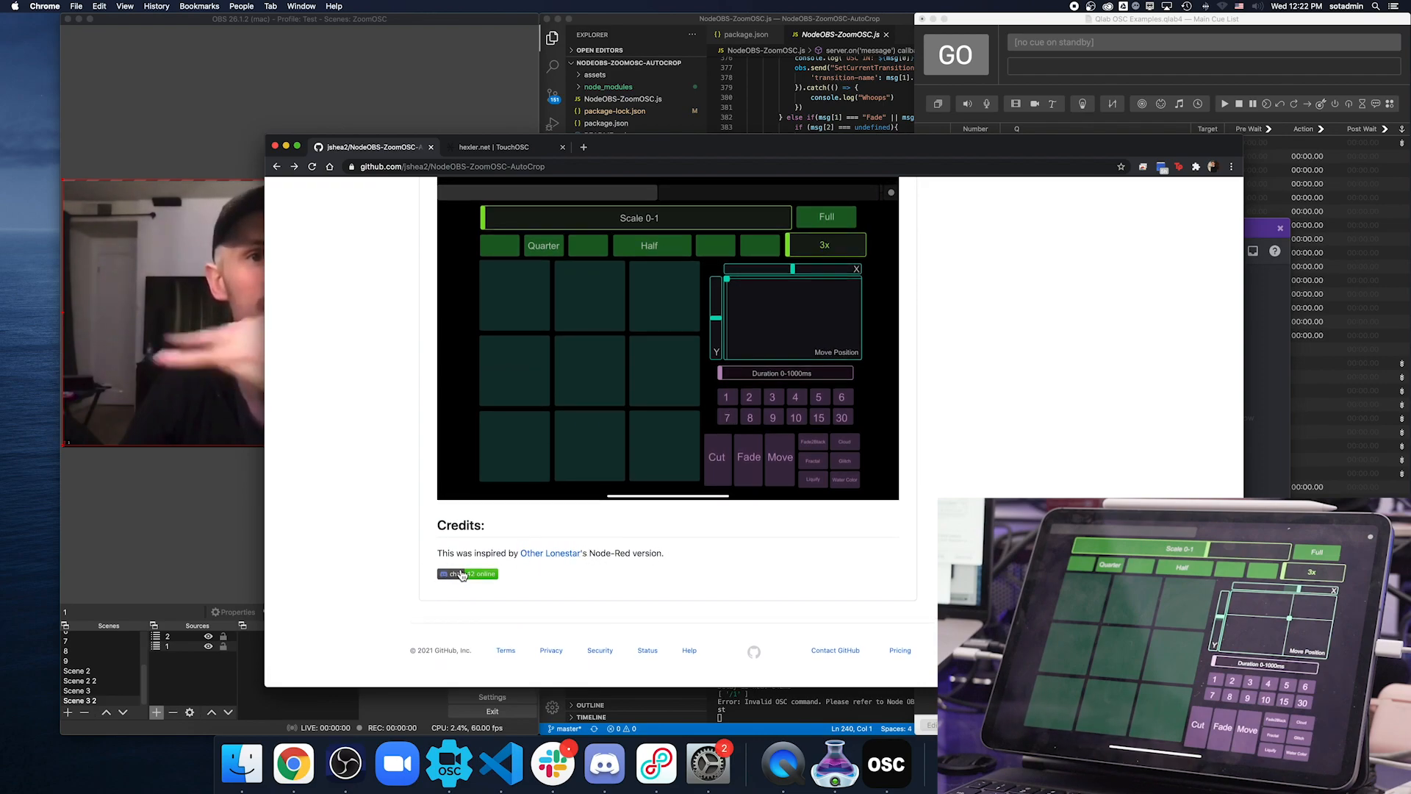
pyautogui.moveTo(464, 580)
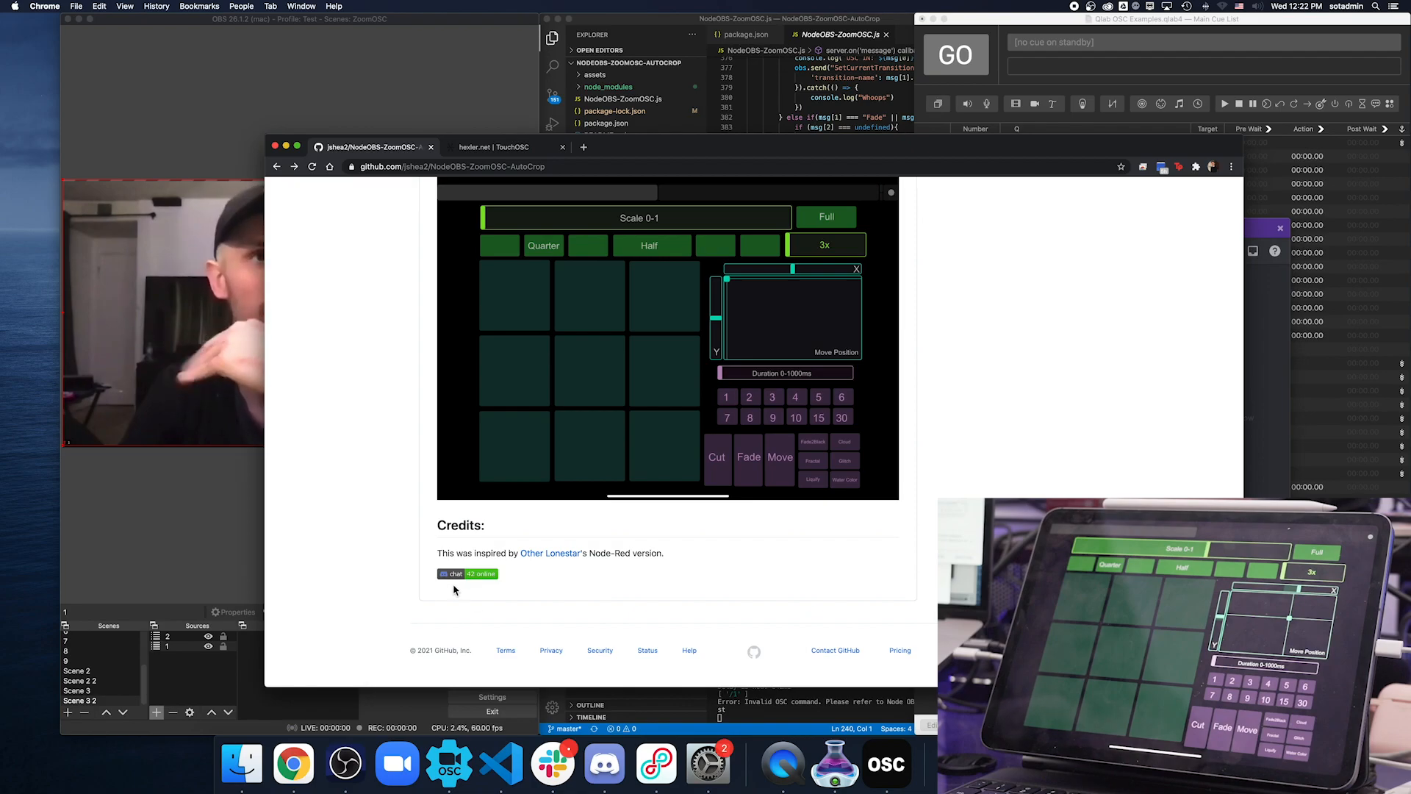
pyautogui.scroll(3)
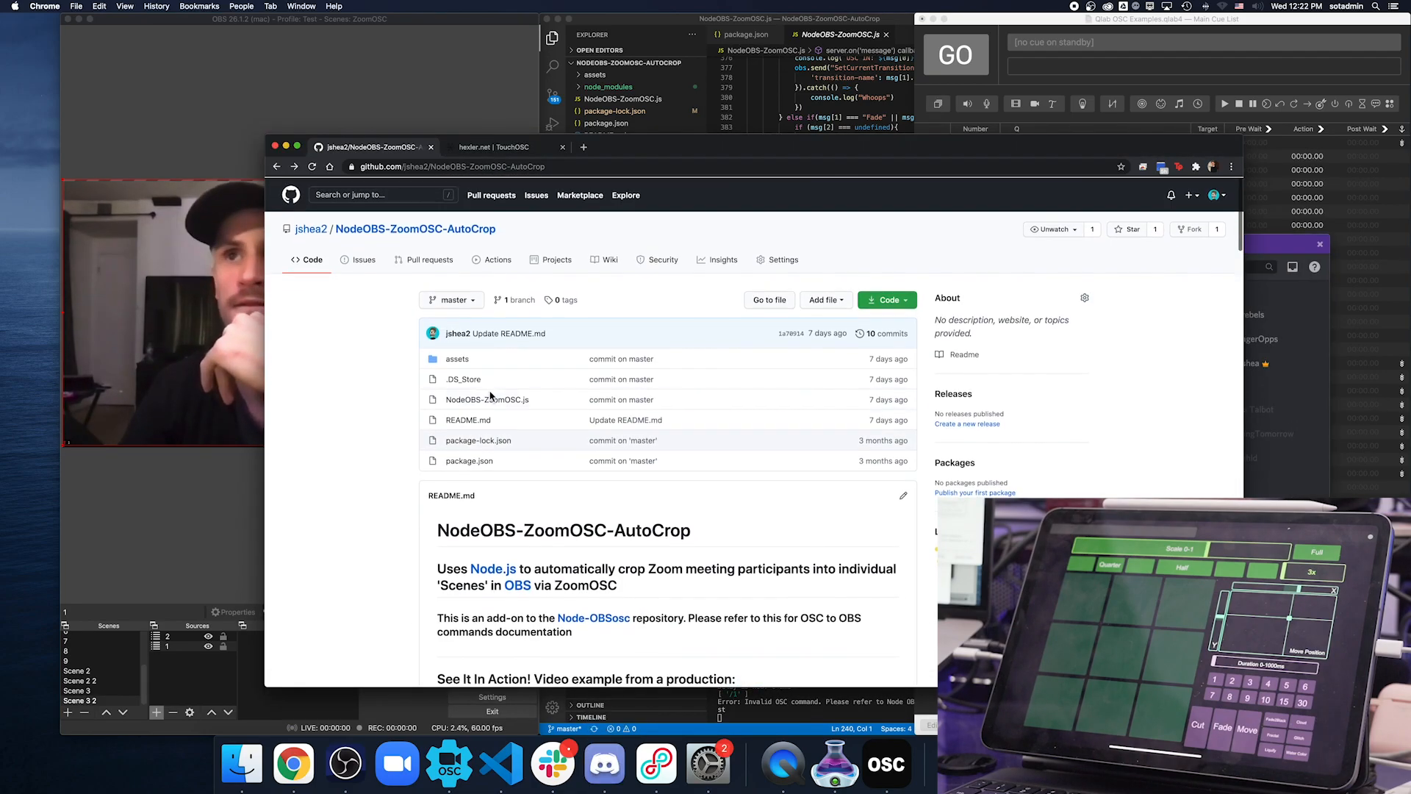